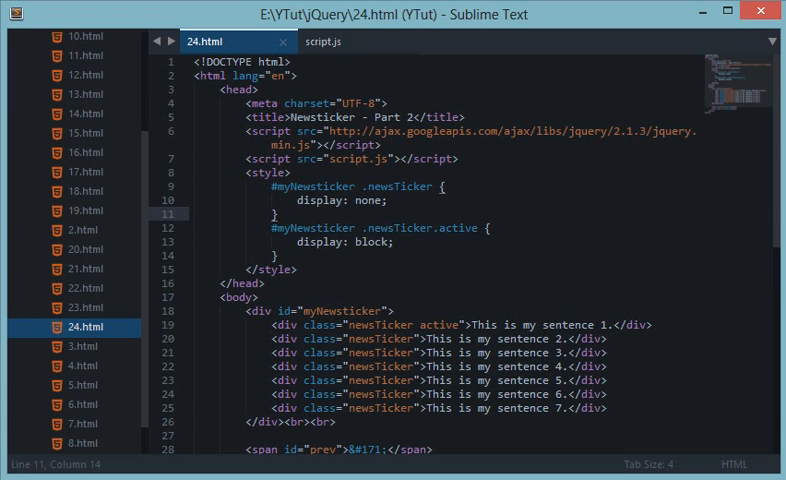
Review the newsticker markup in 24.html, select the » entity code, then switch to Chrome
scroll(down, 3)
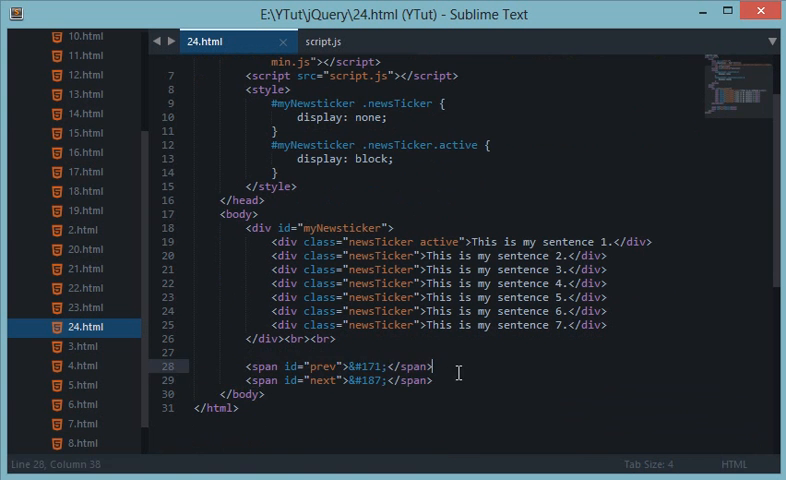
click(324, 380)
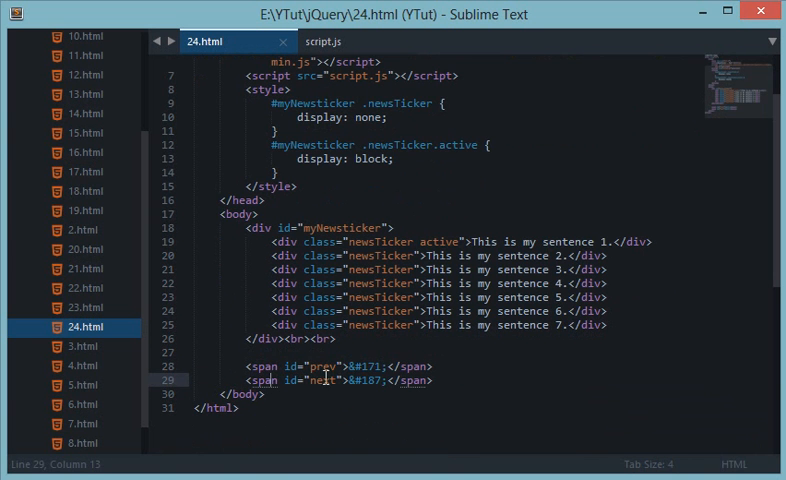
double_click(375, 380)
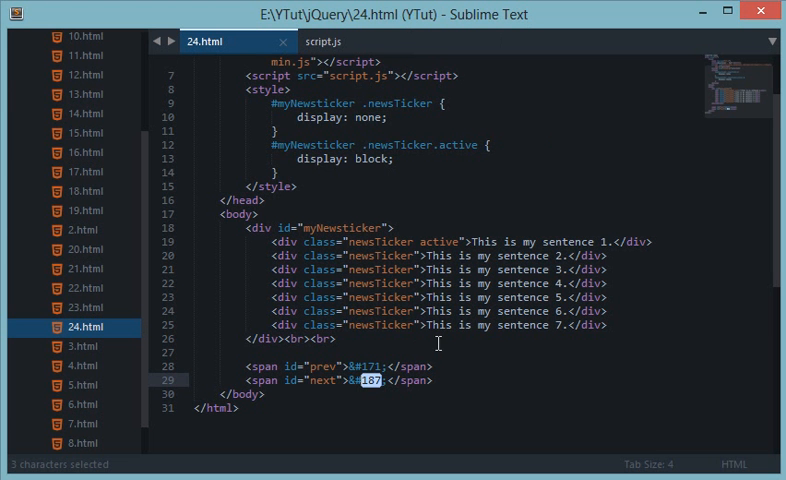
scroll(up, 3)
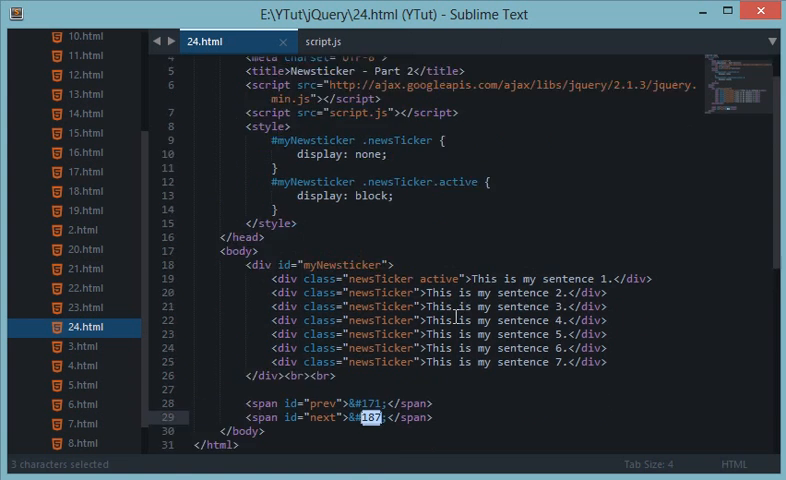
click(475, 68)
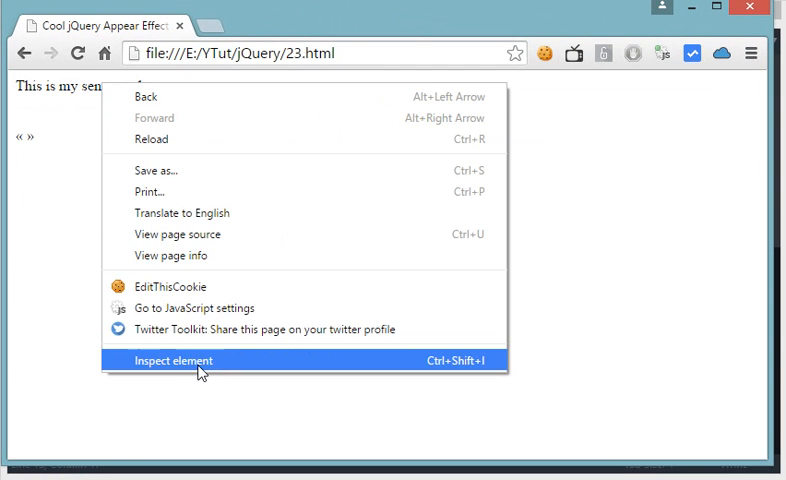
Inspect the page and select the active sentence 1 div.newsTicker node
click(176, 360)
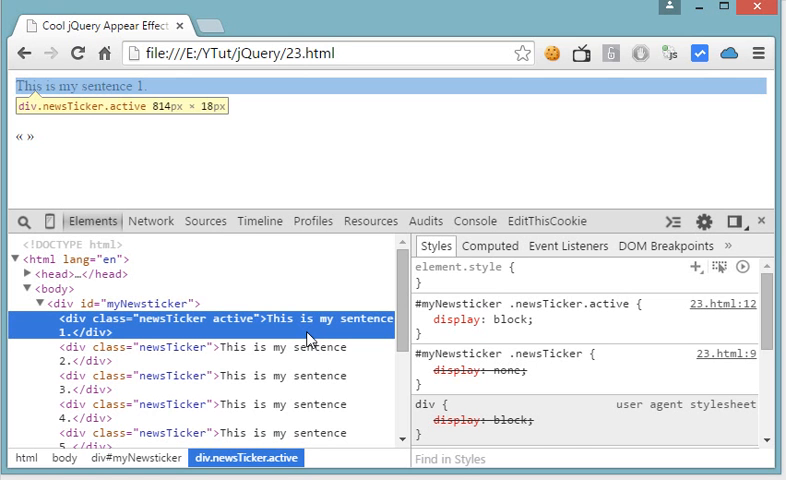
mouse_move(207, 409)
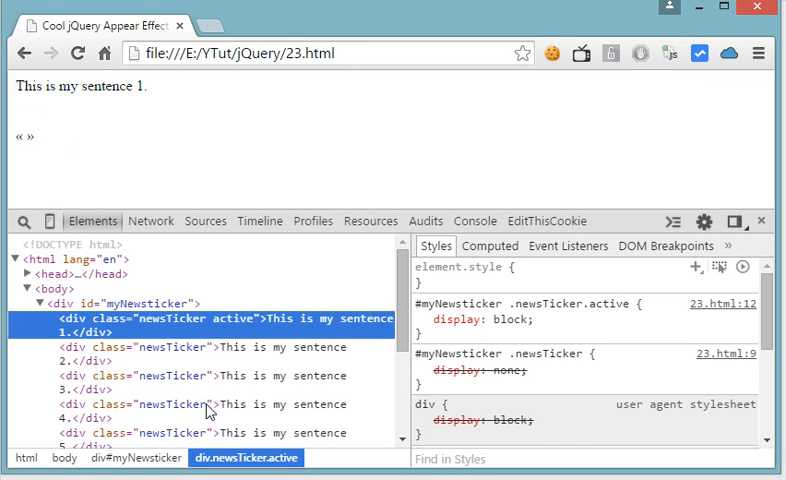
mouse_move(180, 333)
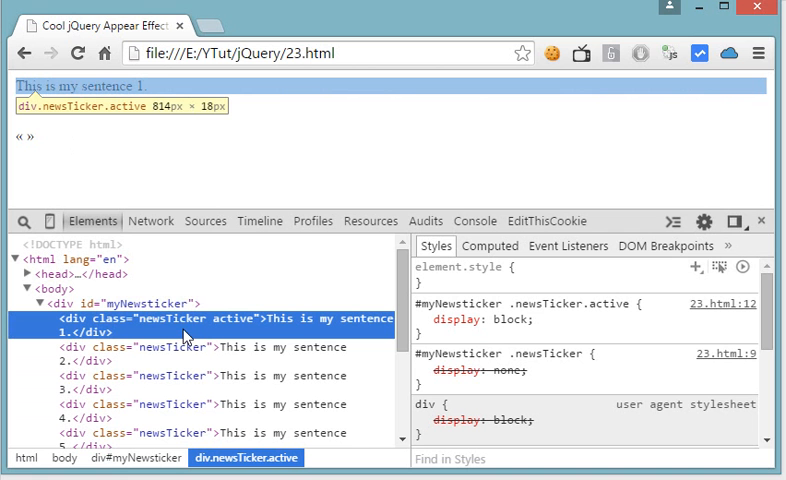
click(120, 303)
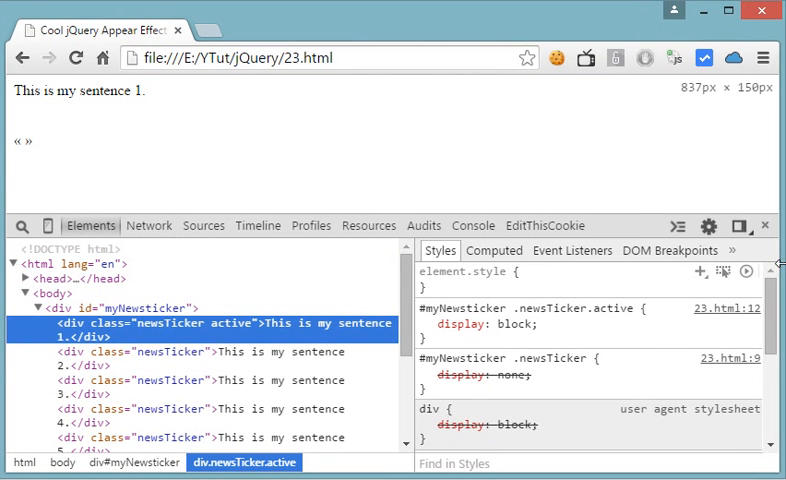
mouse_move(197, 340)
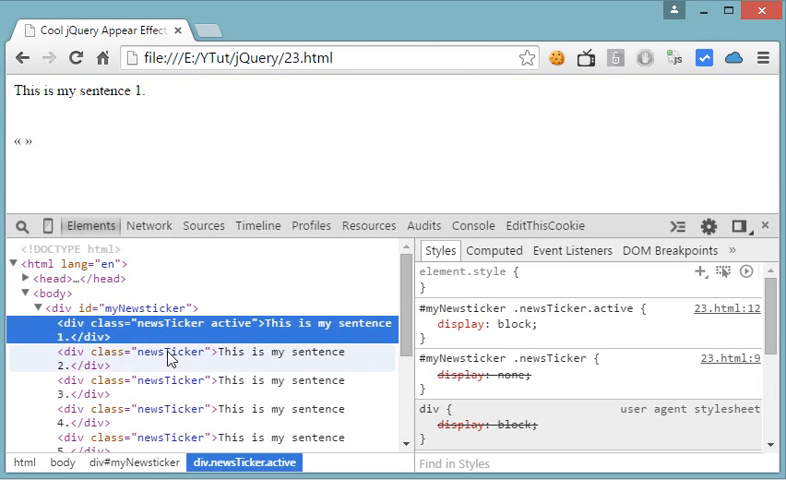
Add a div#myNewsticker rule with padding, dark brown bold text and 25px left padding
click(128, 308)
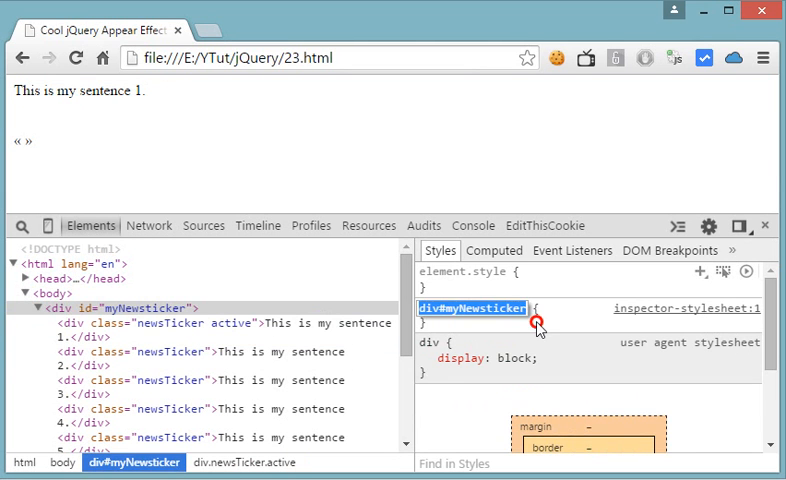
text(padding: 10px;)
text(background: #e)
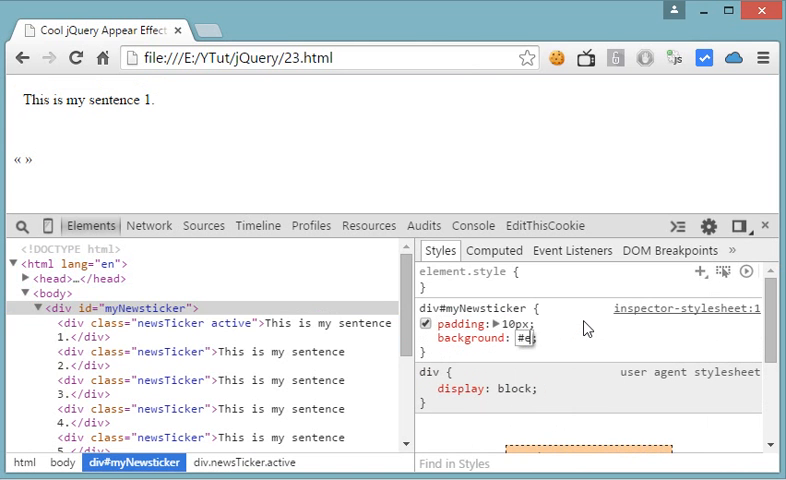
text(color: ;)
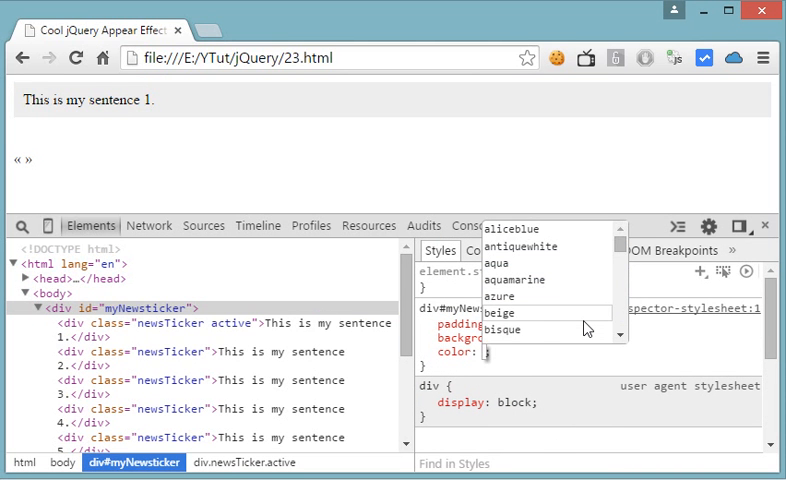
text(green)
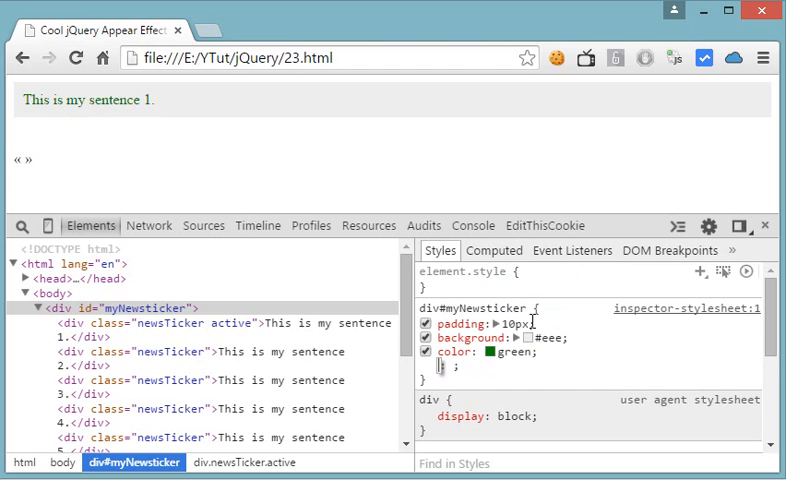
click(475, 357)
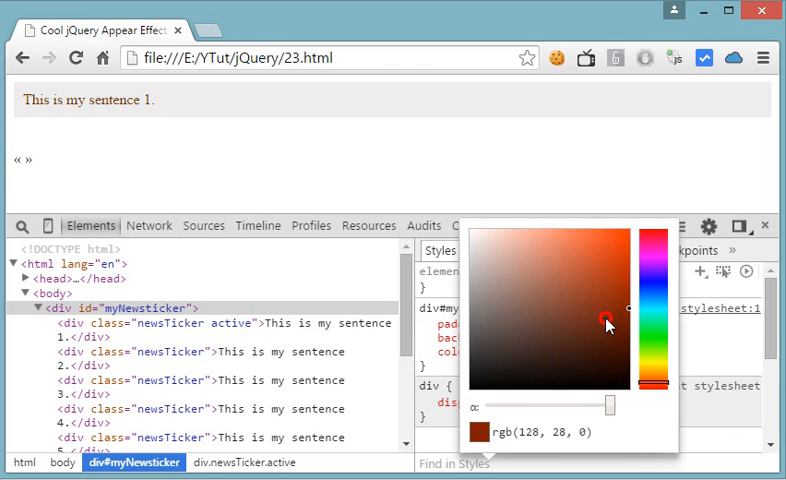
click(599, 322)
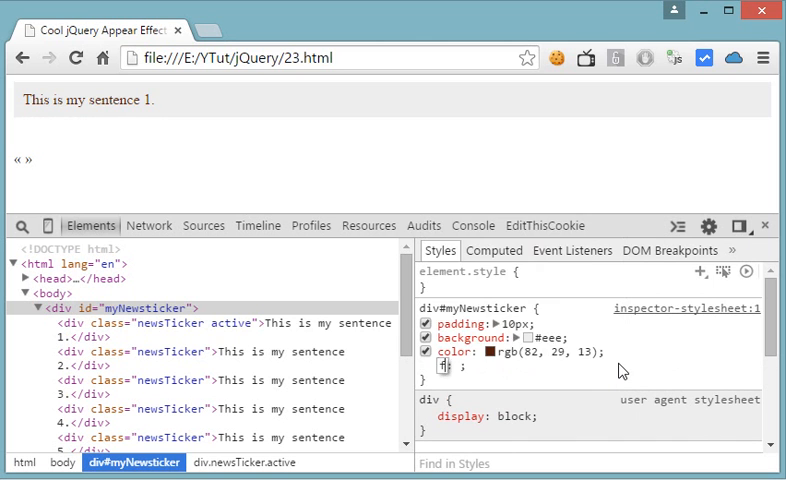
text(font-weight: bold;)
text(font-family: calibri;)
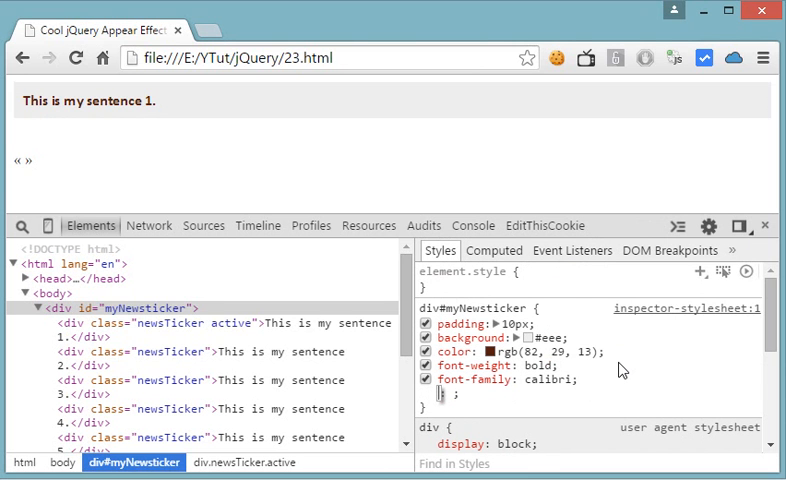
mouse_move(643, 366)
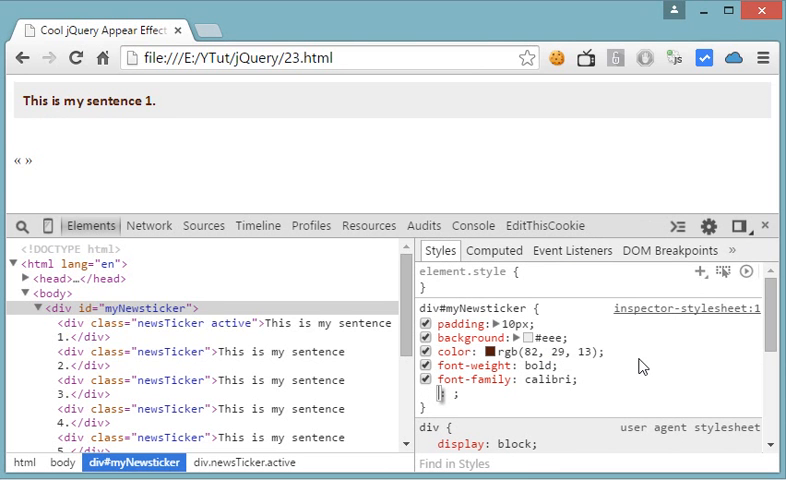
text(padding-left: 25px;)
text(display: inline-block;)
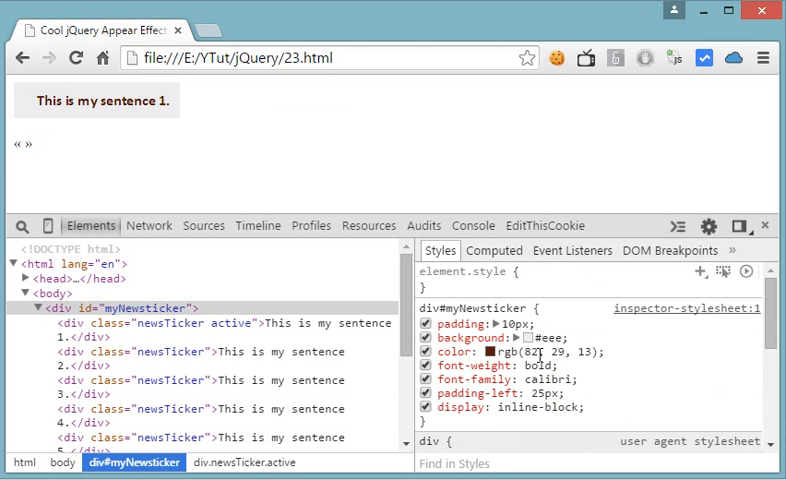
double_click(513, 326)
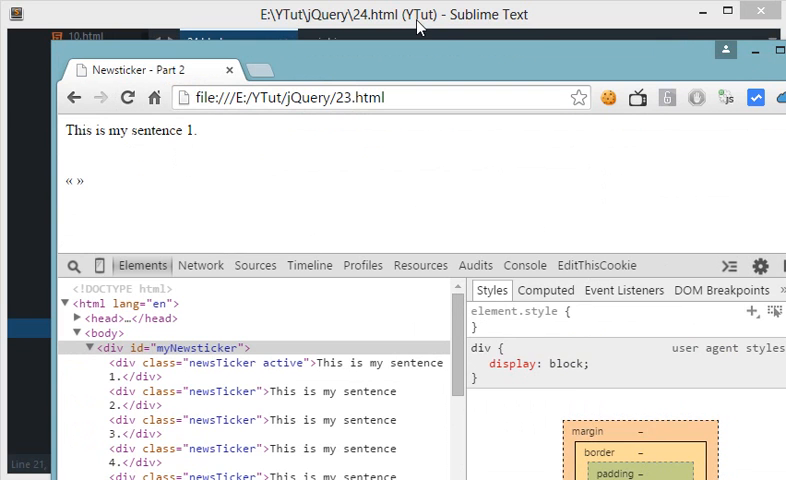
Reload 24.html in Chrome to pick up the updated newsticker styles
click(400, 14)
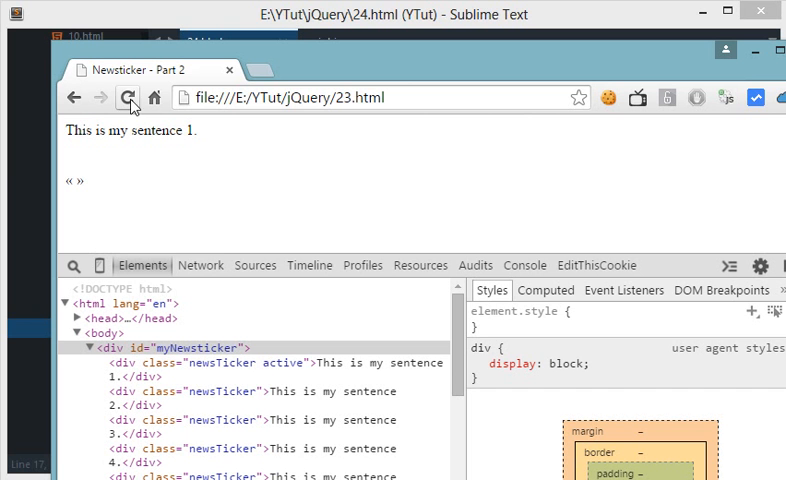
click(400, 14)
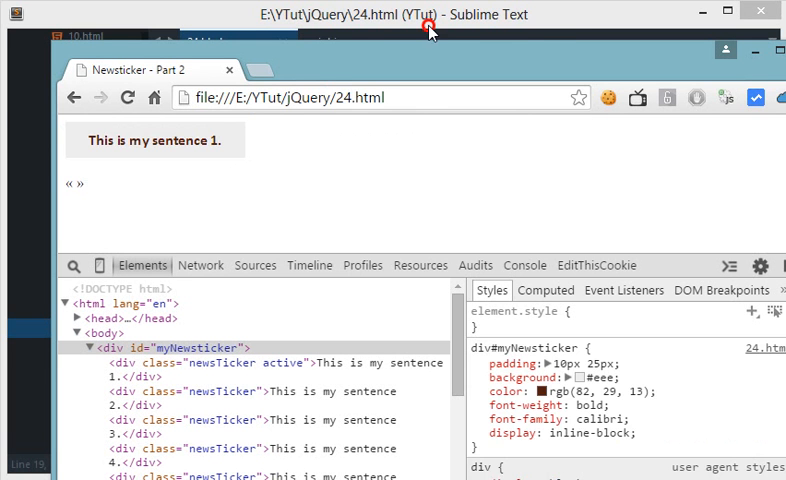
mouse_move(240, 150)
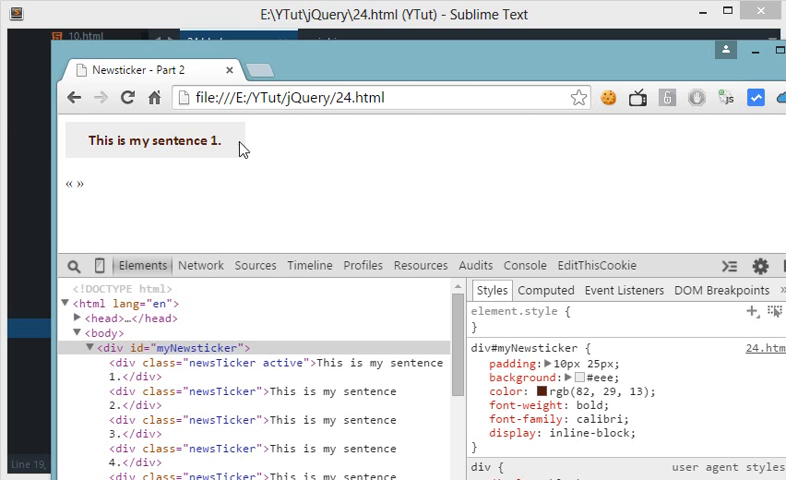
mouse_move(128, 198)
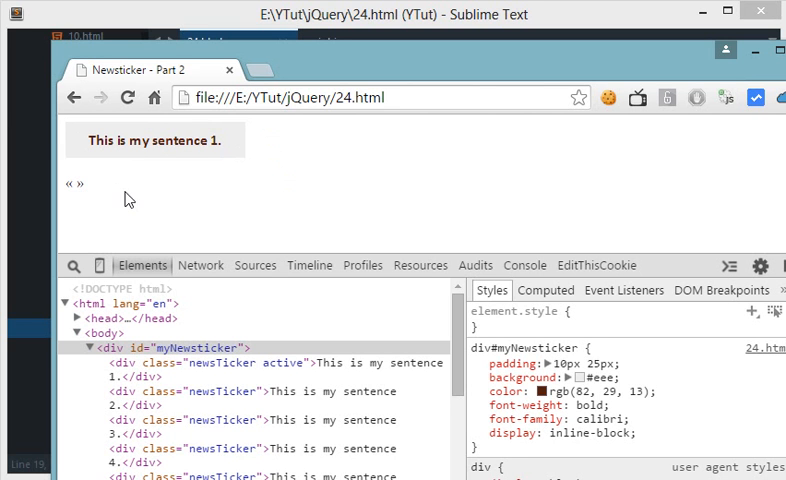
Select span#next and add an arrow rule with font-size 30px and width 115px
click(168, 456)
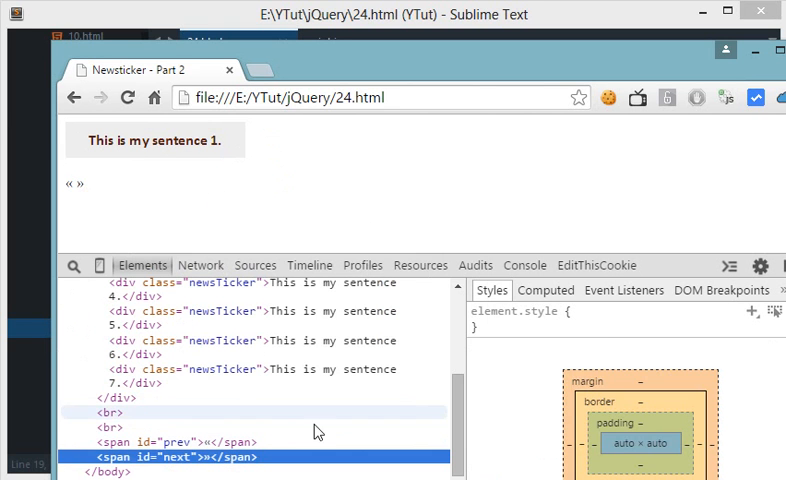
click(172, 456)
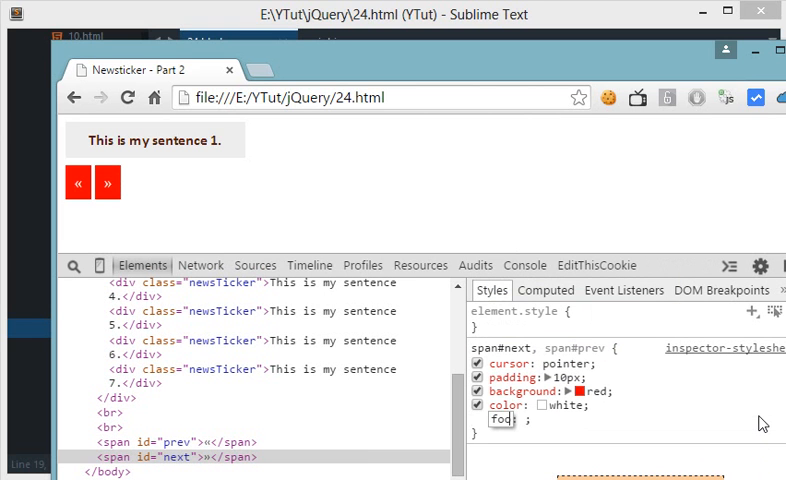
text(font-size)
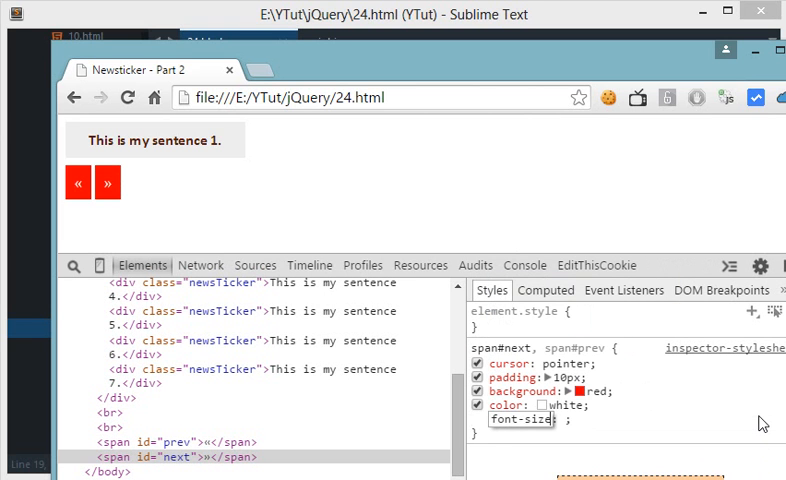
text(30px;)
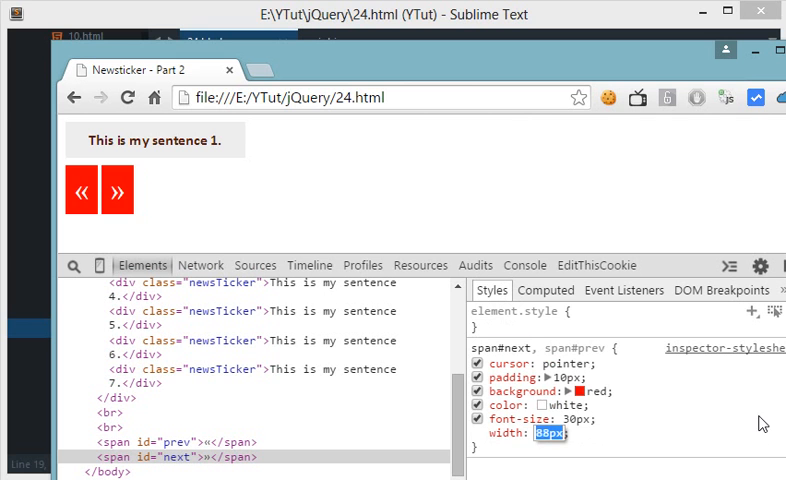
text(115px)
text(35)
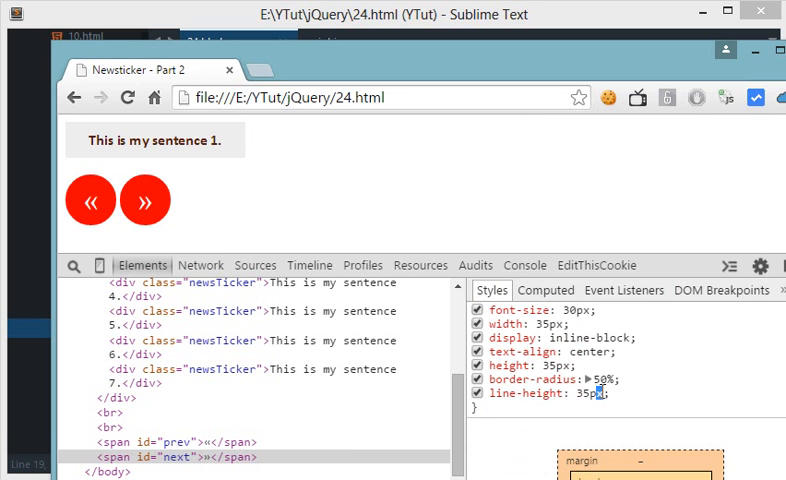
Edit the arrow rule's line-height value to 31px
double_click(582, 393)
text(31)
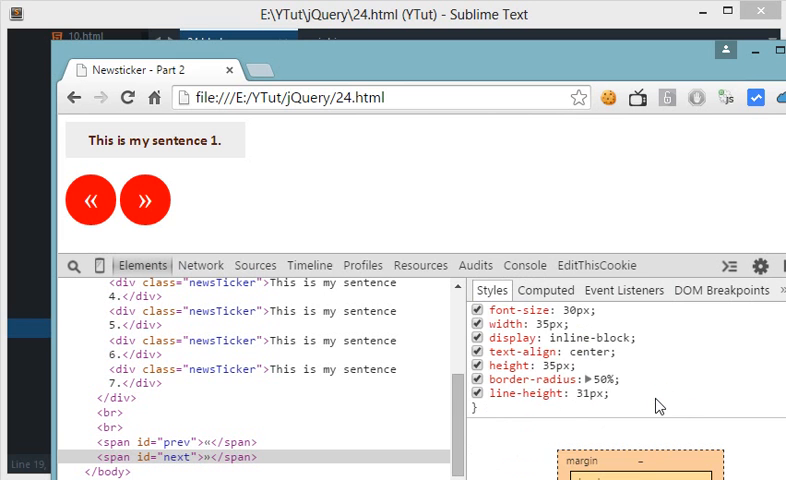
mouse_move(560, 335)
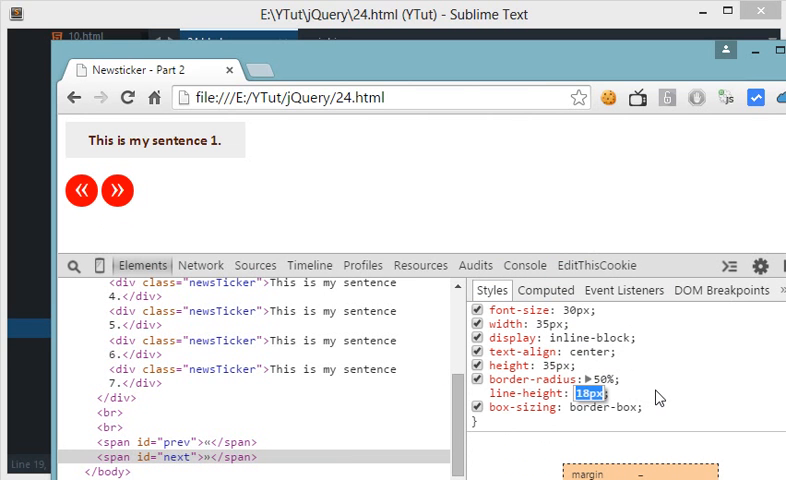
Commit the line-height change and click the arrows to reach sentence 4
click(481, 394)
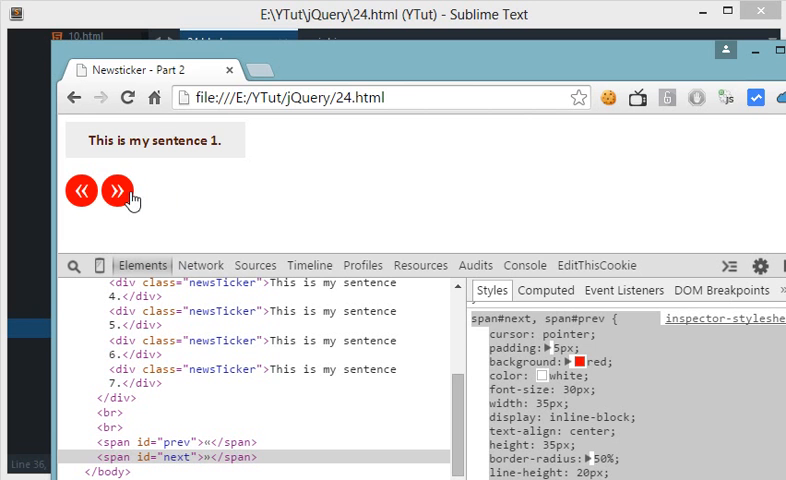
click(116, 190)
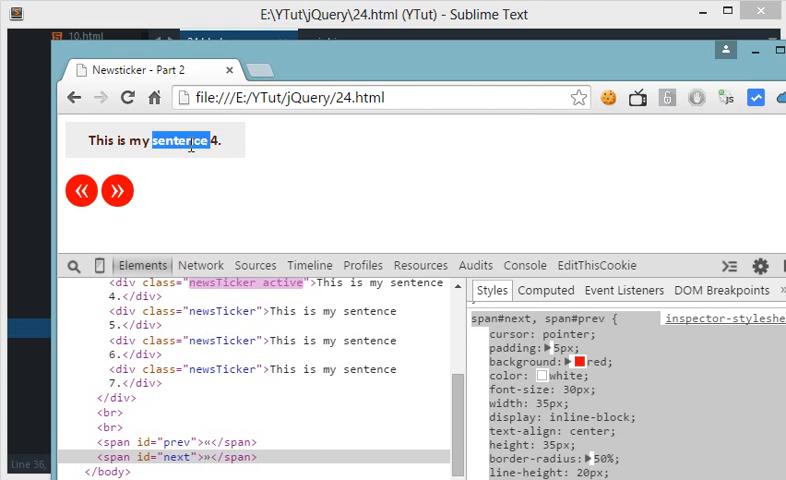
click(116, 190)
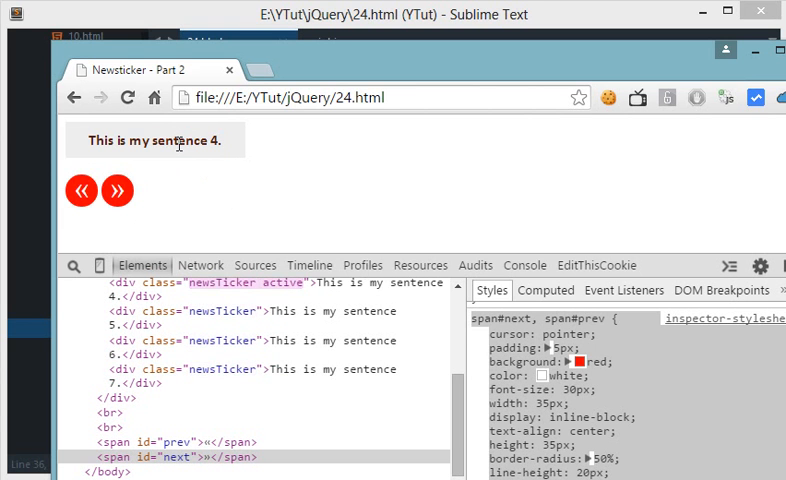
click(82, 190)
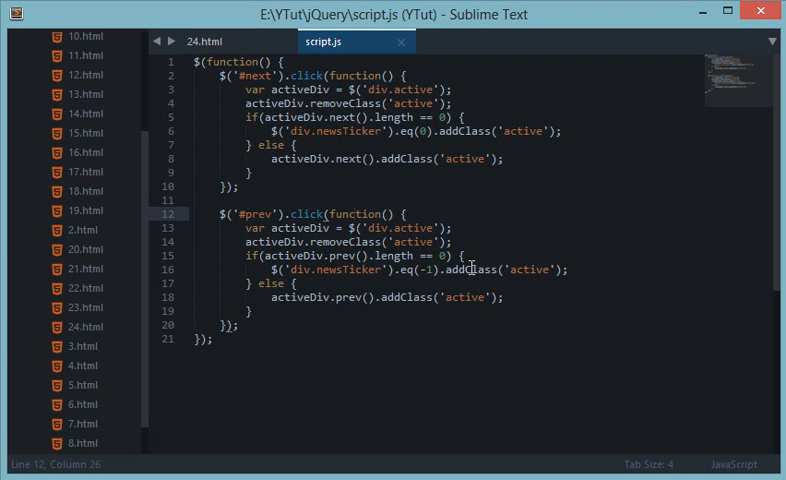
mouse_move(370, 210)
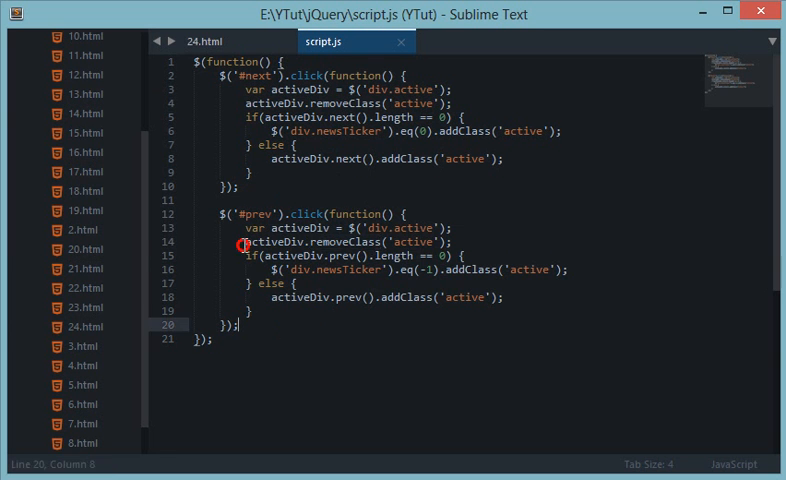
Append .css('opacity', 0).animate({opacity: 1}, 300) to line 6 and save script.js
click(261, 242)
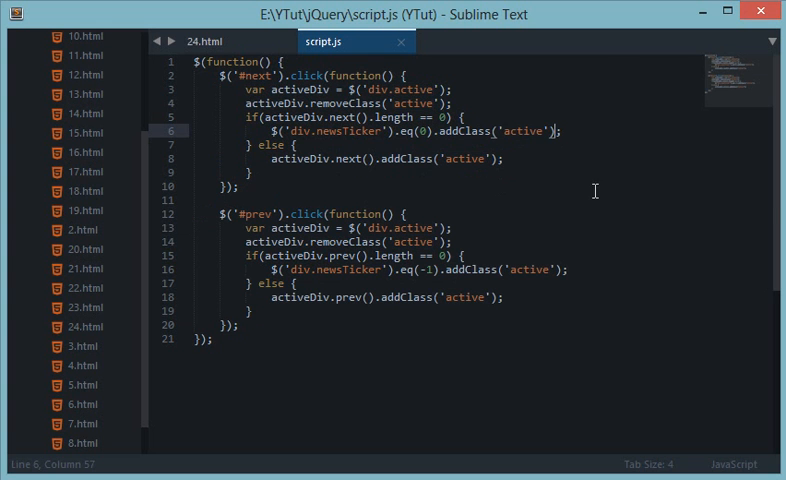
mouse_move(627, 225)
text(.css('opacity', 0))
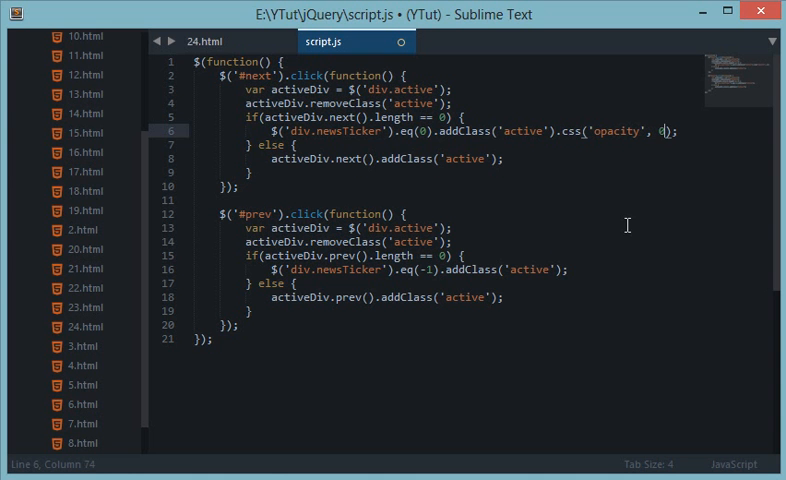
key(ctrl+s)
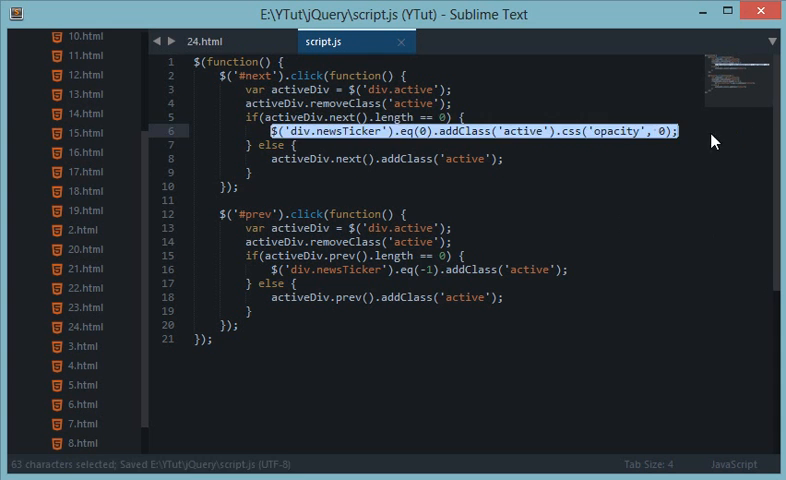
click(678, 131)
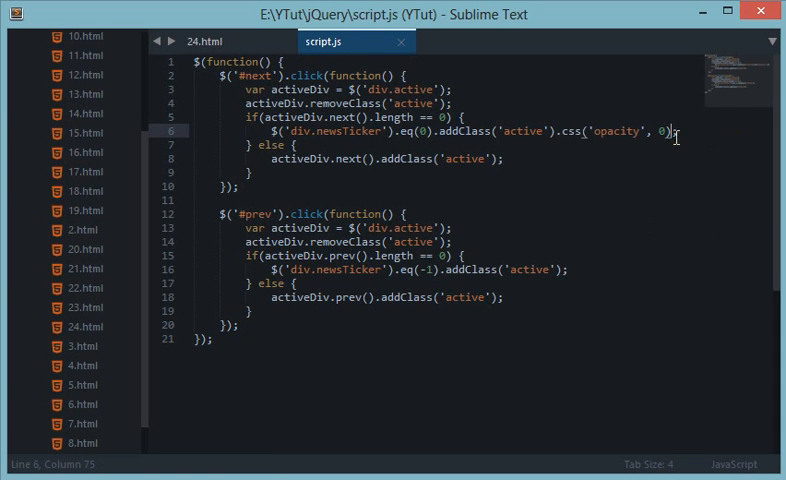
mouse_move(705, 166)
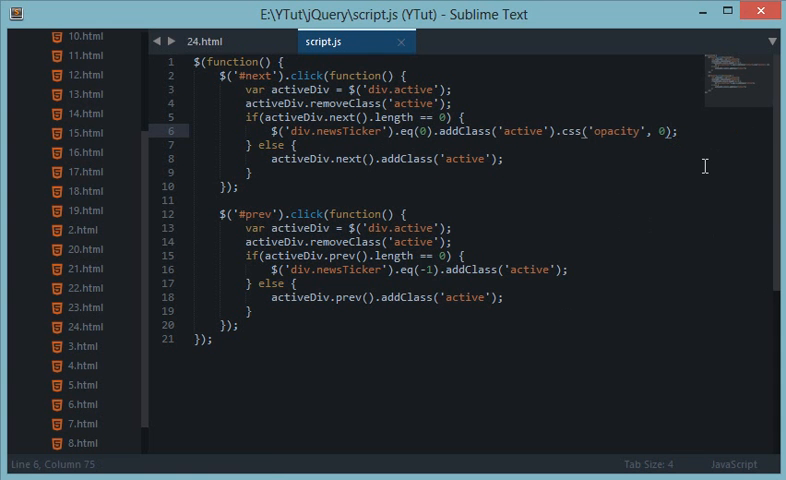
Select and copy the new fade-in statement
text(a)
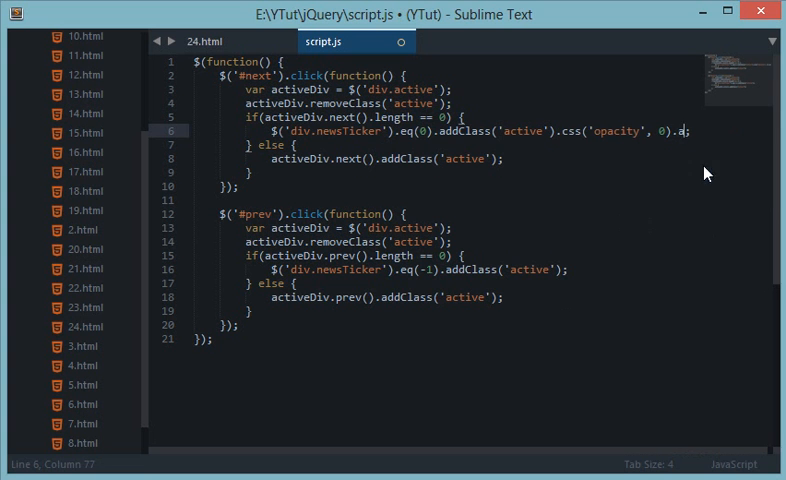
text(a)
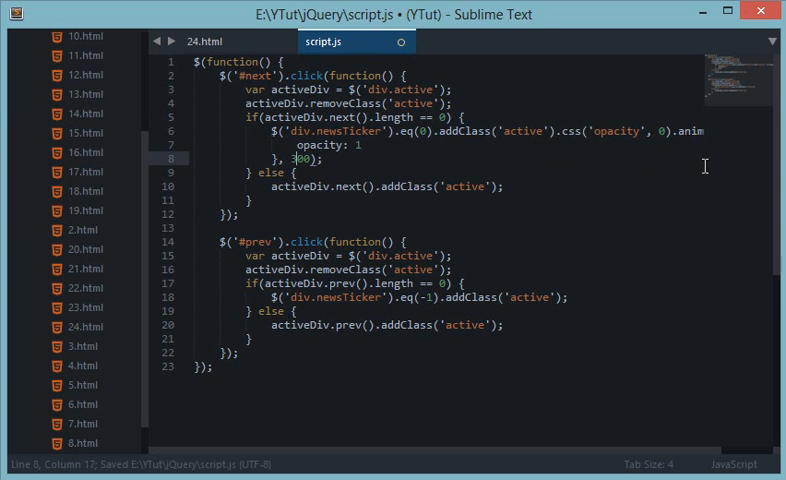
drag(265, 131, 311, 158)
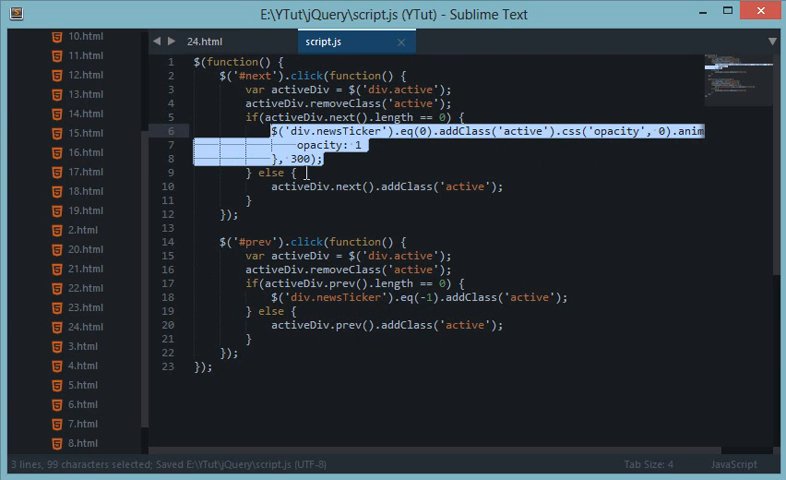
key(ctrl+c)
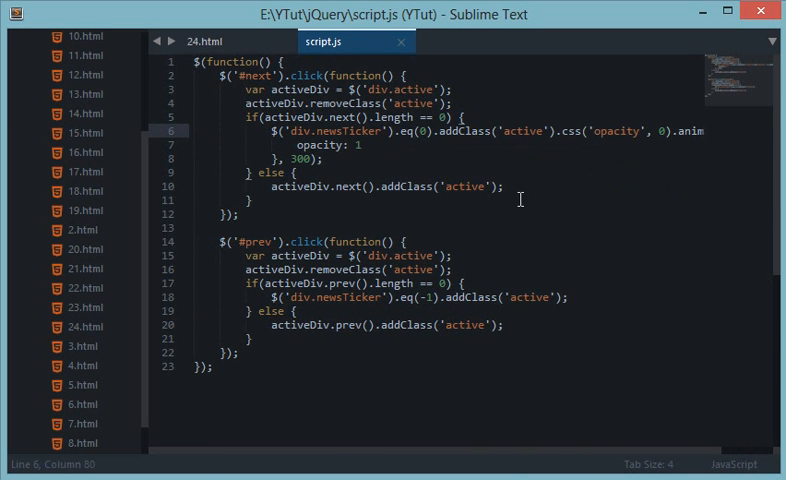
click(569, 131)
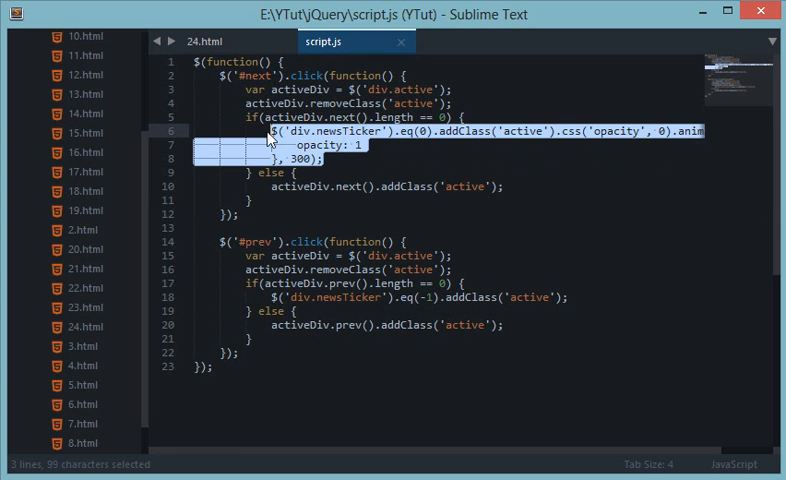
Paste the fade-in code into the else branch after activeDiv.next() to experiment
click(525, 189)
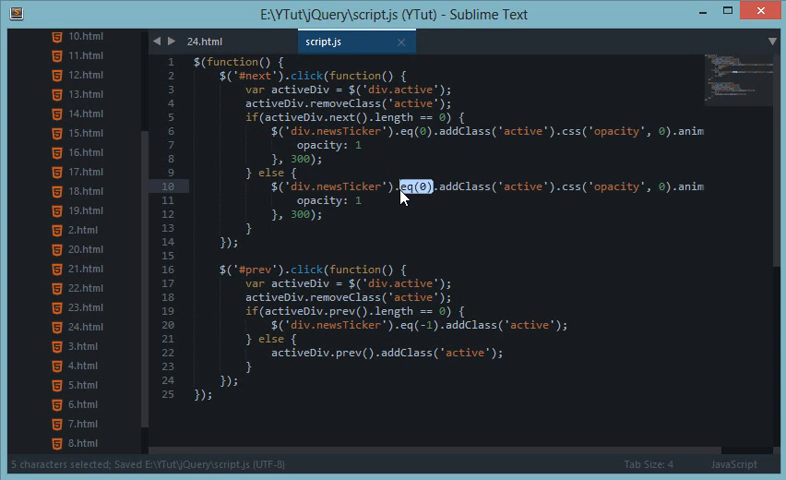
text(next())
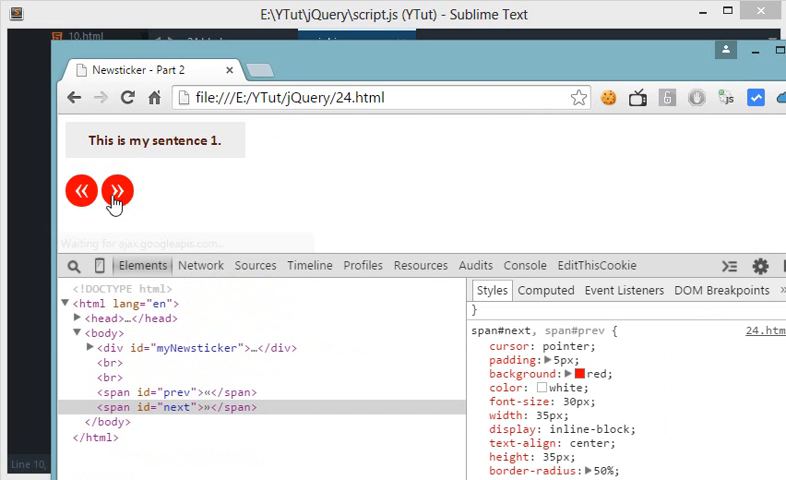
click(116, 190)
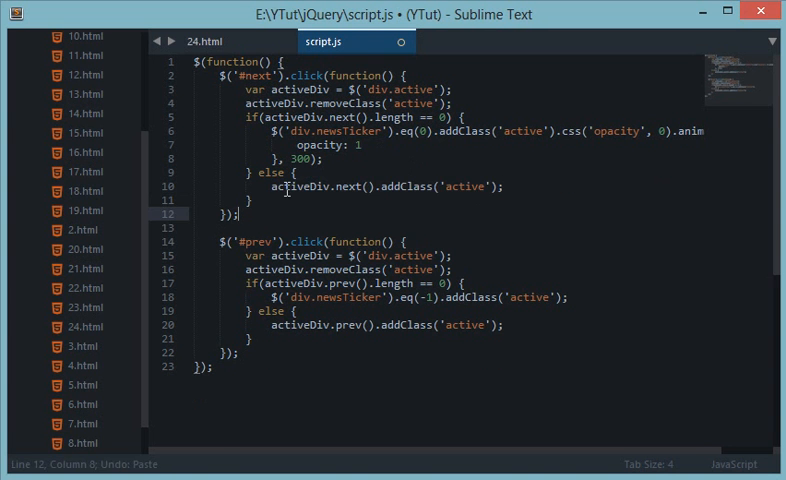
key(ctrl+s)
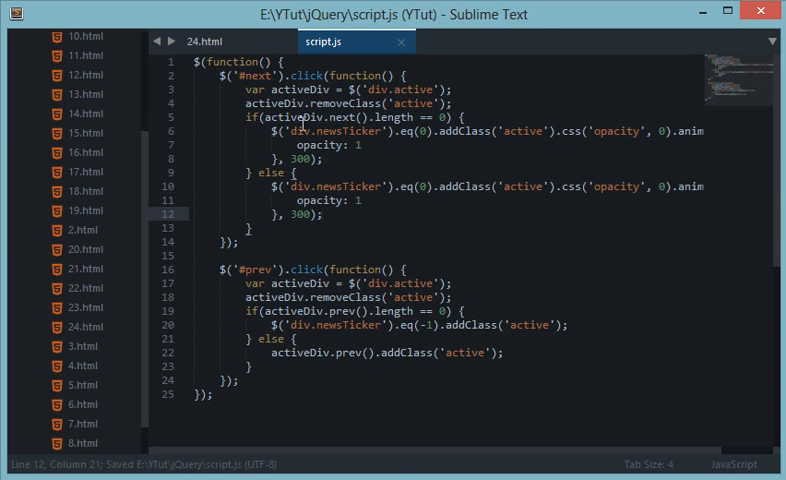
double_click(330, 131)
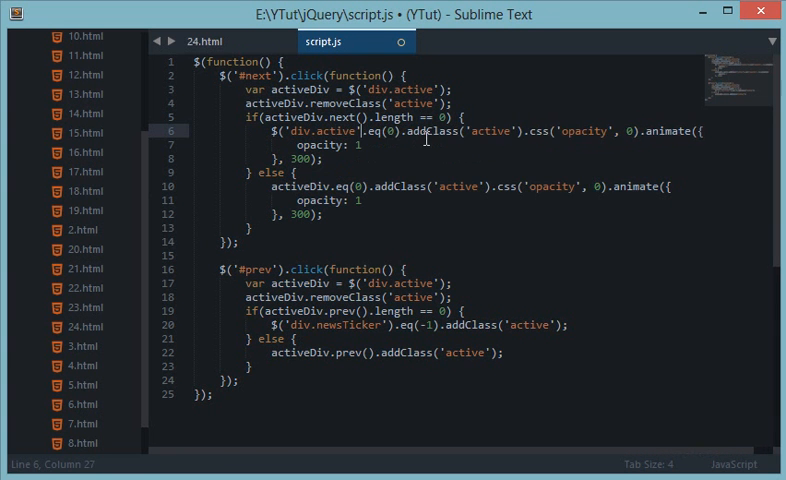
Undo the trial edits back to plain activeDiv.next() and save script.js
key(ctrl+s)
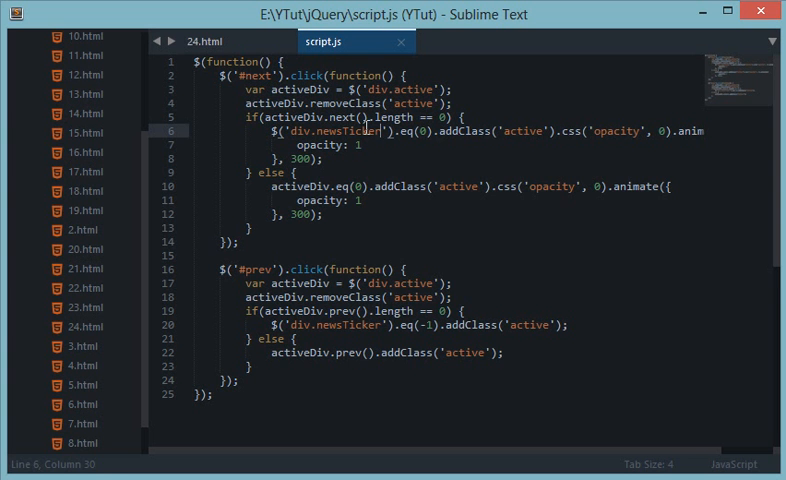
double_click(345, 131)
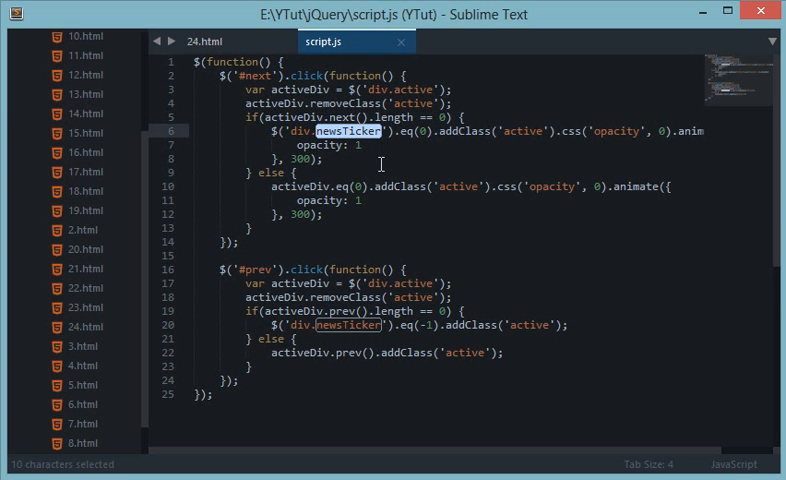
text($)
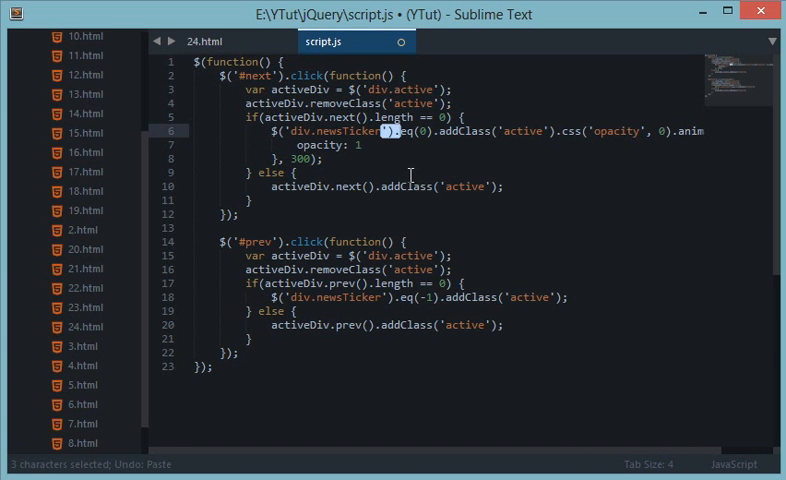
click(327, 145)
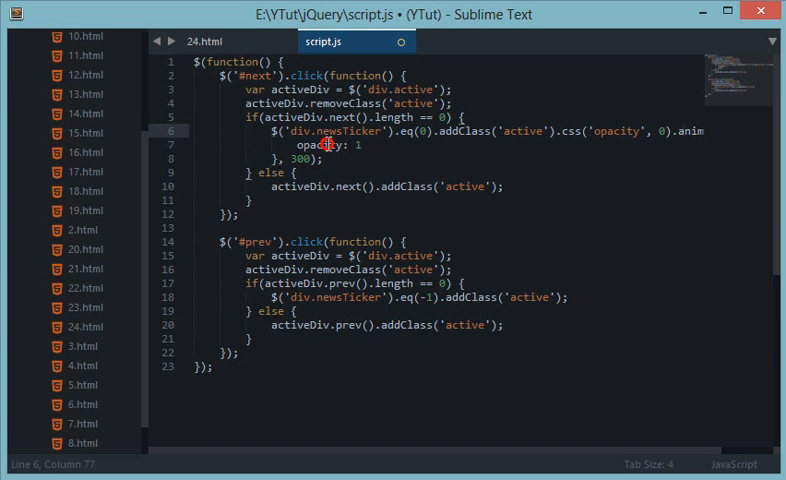
key(ctrl+s)
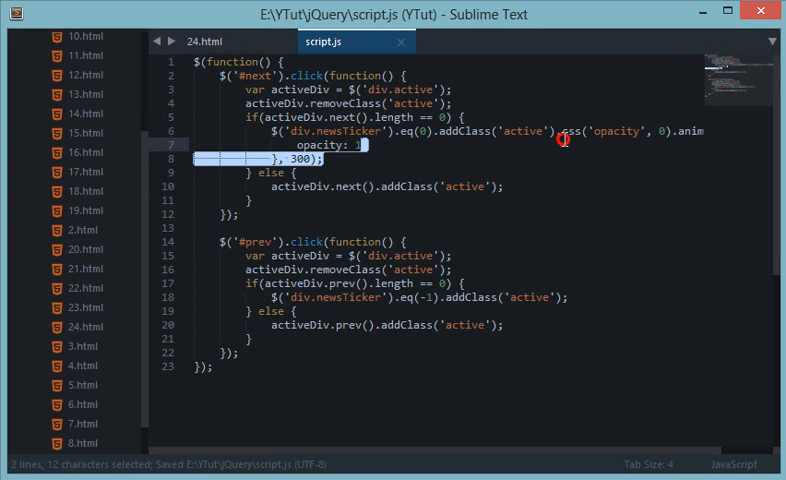
key(ctrl+v)
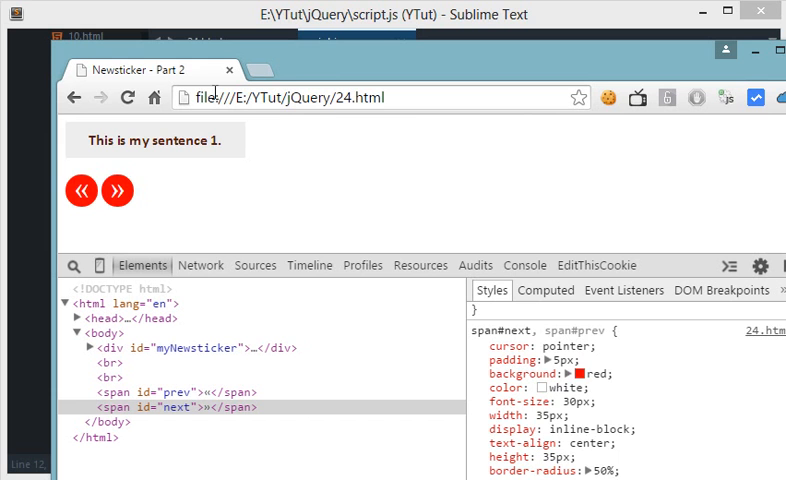
Click » seven times, wrapping from sentence 6 back to 1 and stopping on sentence 5
click(116, 191)
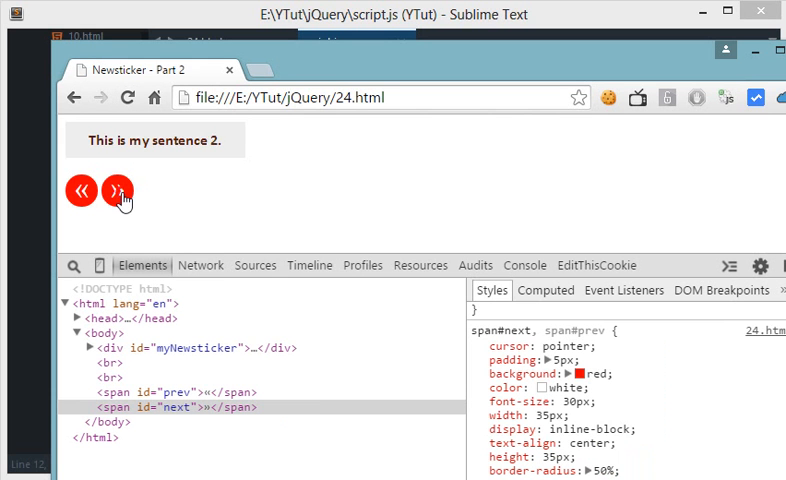
click(118, 190)
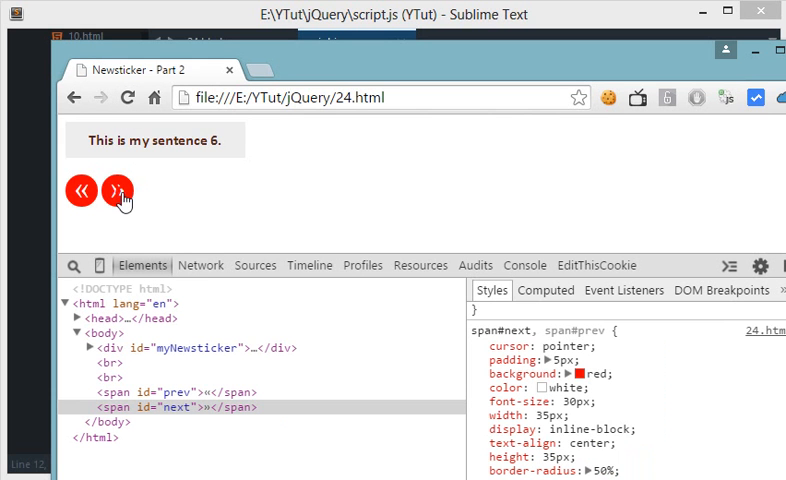
click(117, 190)
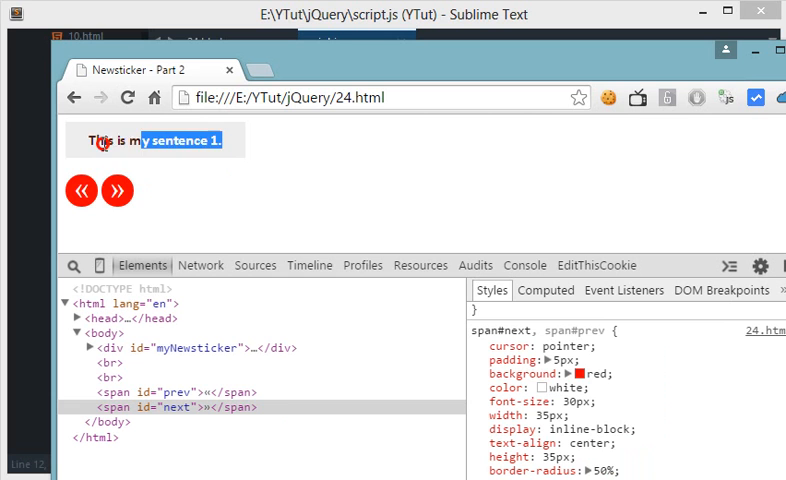
click(117, 190)
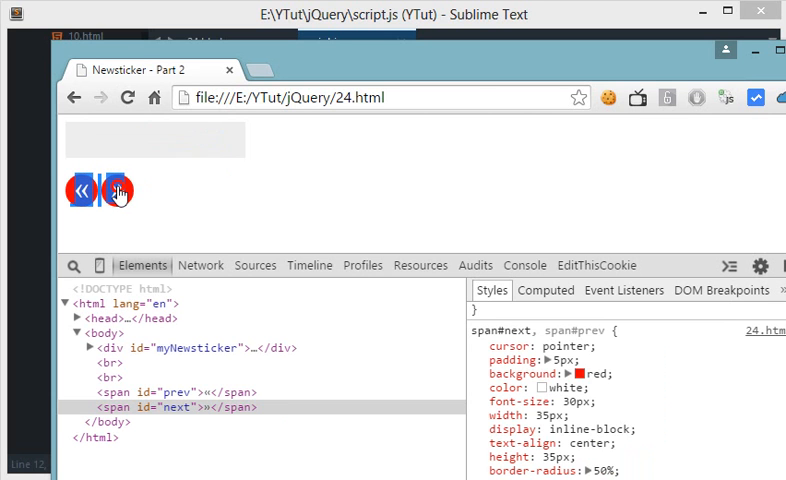
click(116, 190)
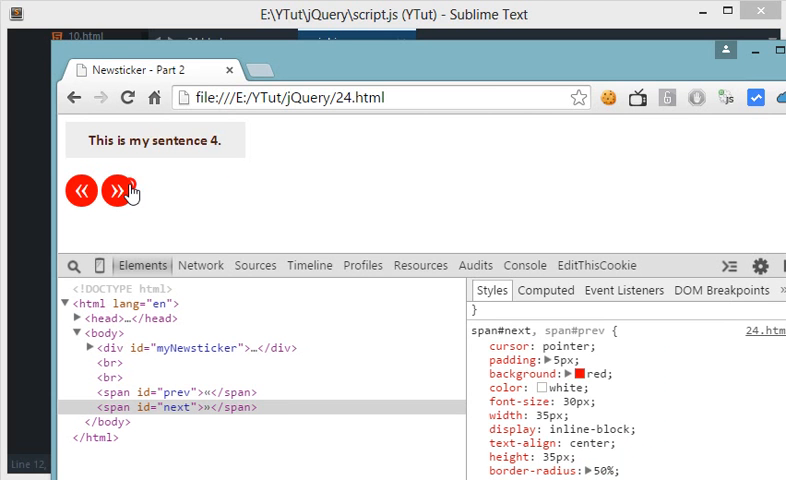
click(117, 190)
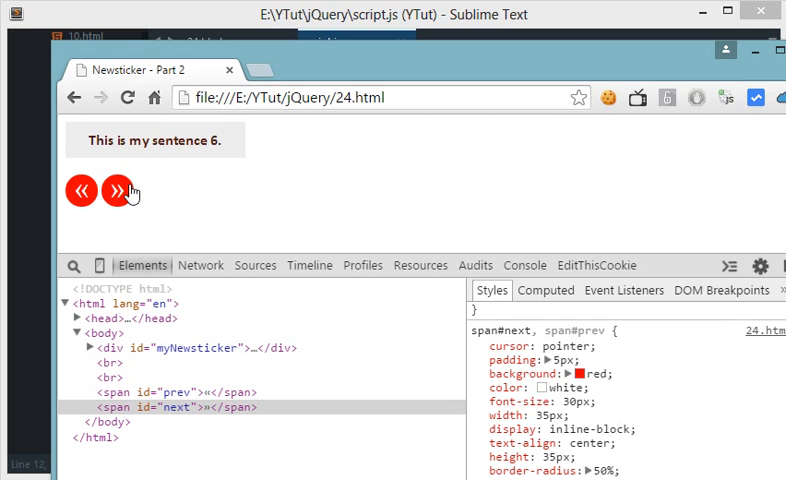
click(117, 190)
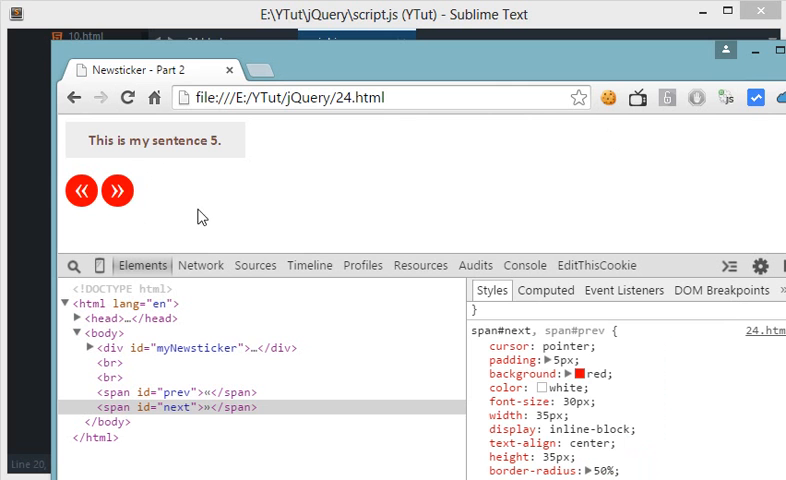
Set the arrow span background to rgb(47,26,26) and click » until the ticker wraps to sentence 1
click(117, 190)
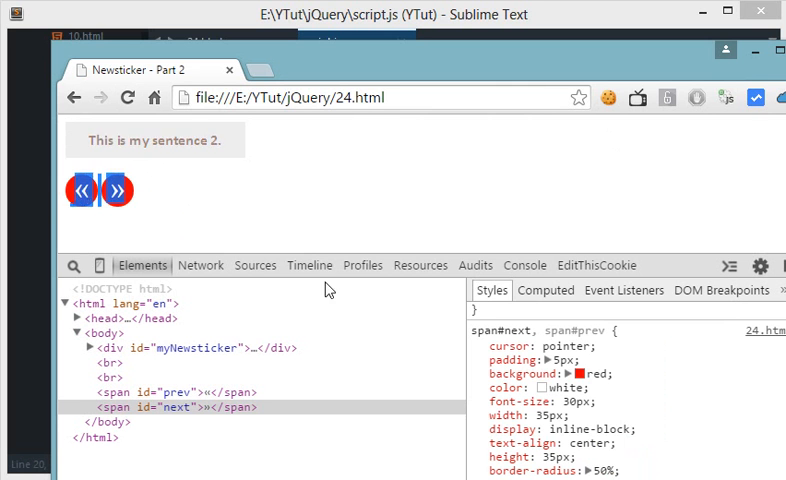
click(577, 373)
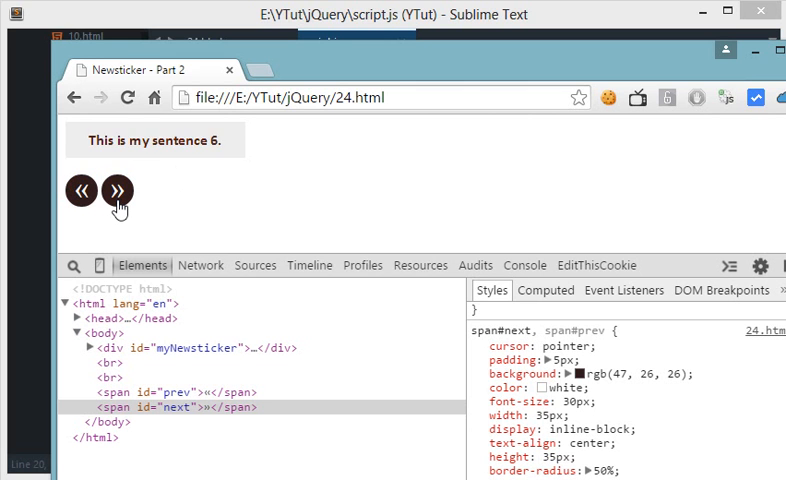
click(115, 190)
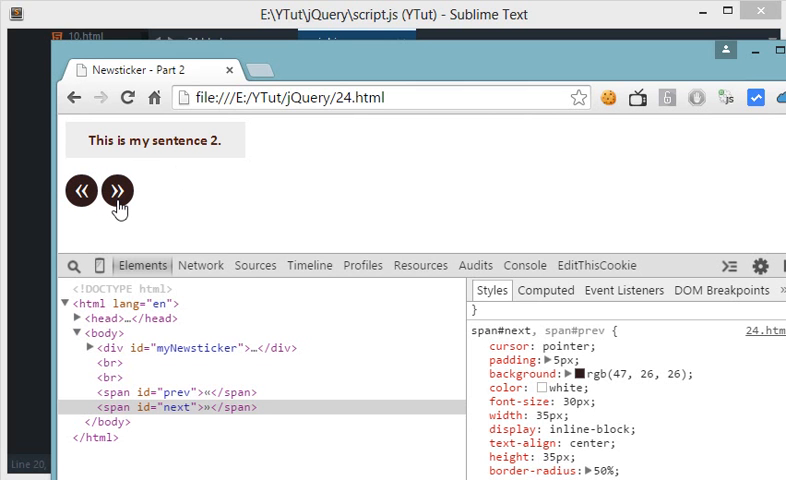
click(115, 190)
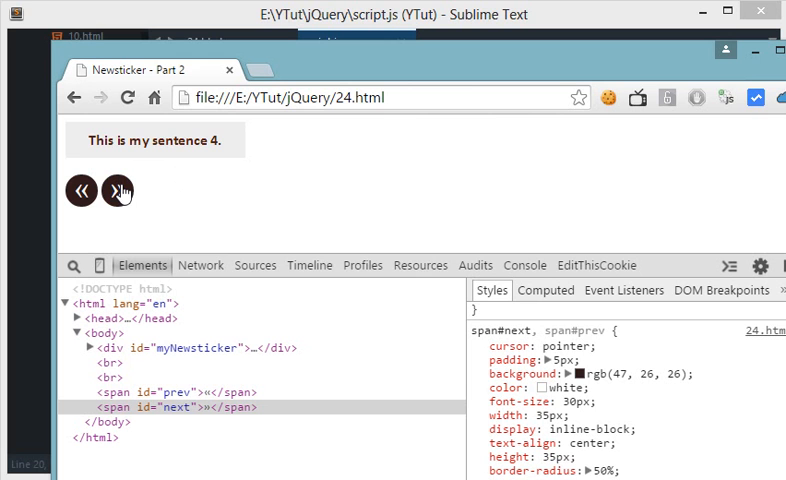
click(116, 190)
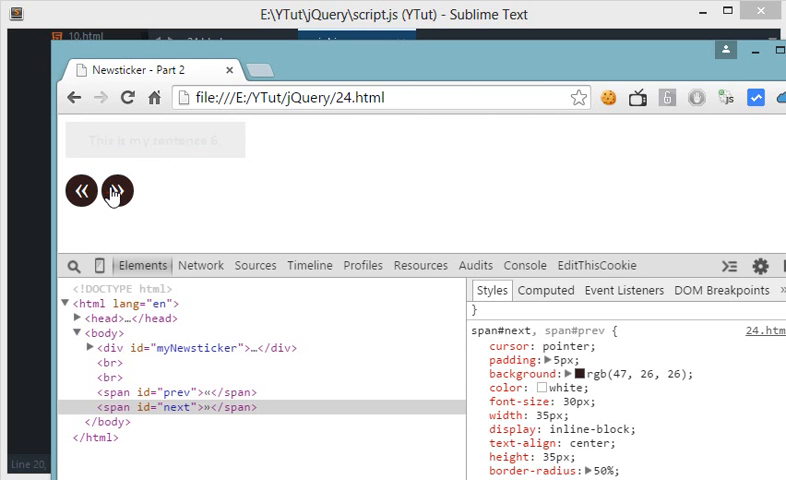
click(115, 191)
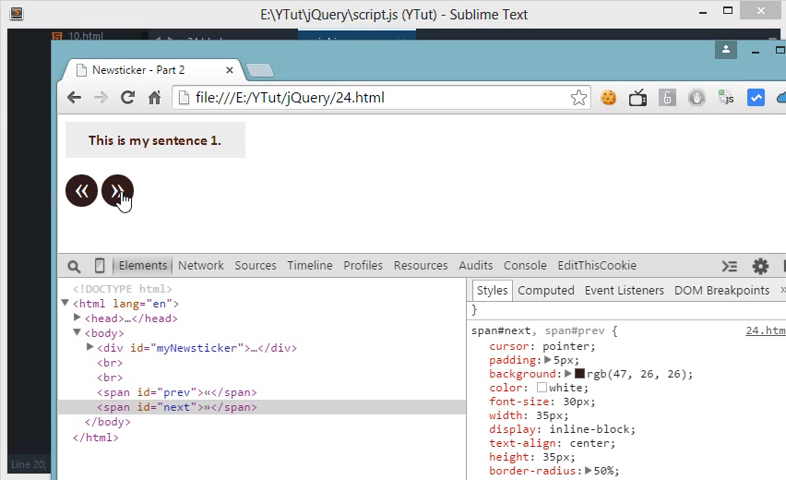
mouse_move(168, 147)
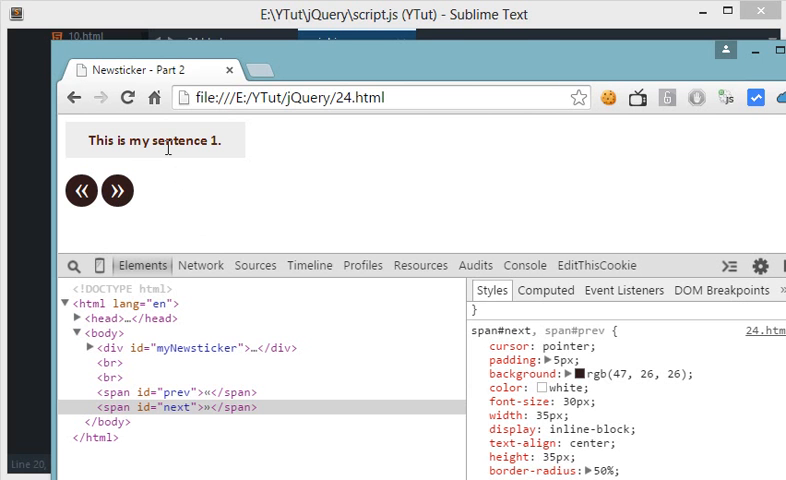